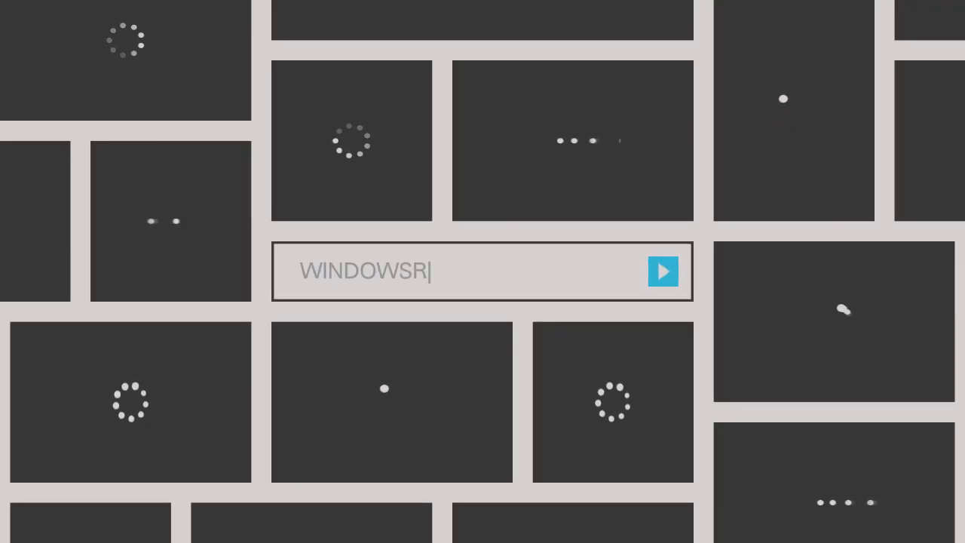
Search Start for 'cmd' and launch Command Prompt as administrator
left_click(662, 271)
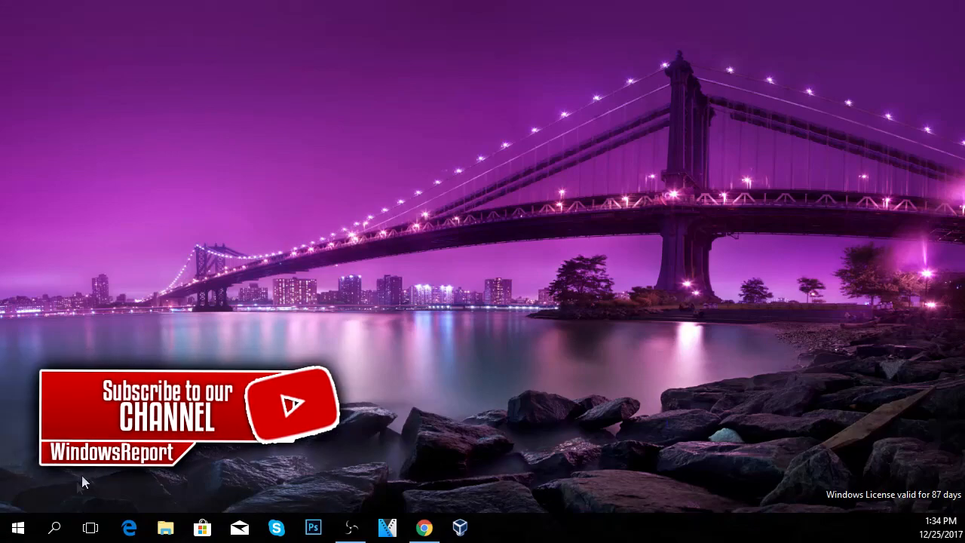
left_click(53, 527)
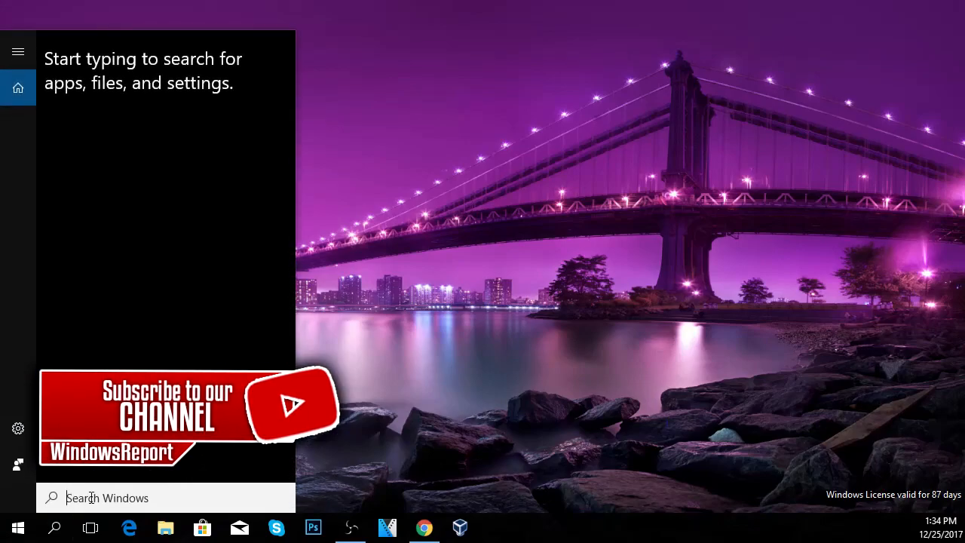
type("cmd")
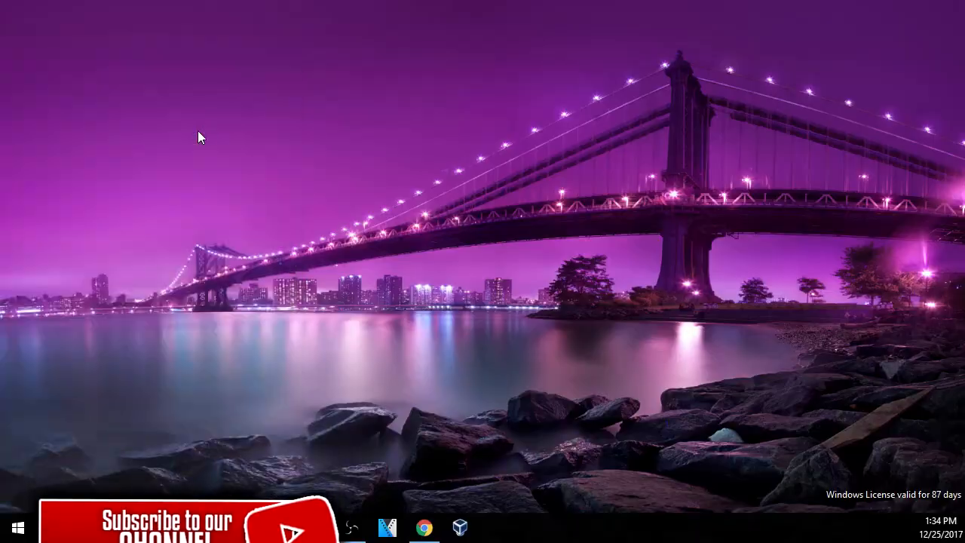
left_click(497, 526)
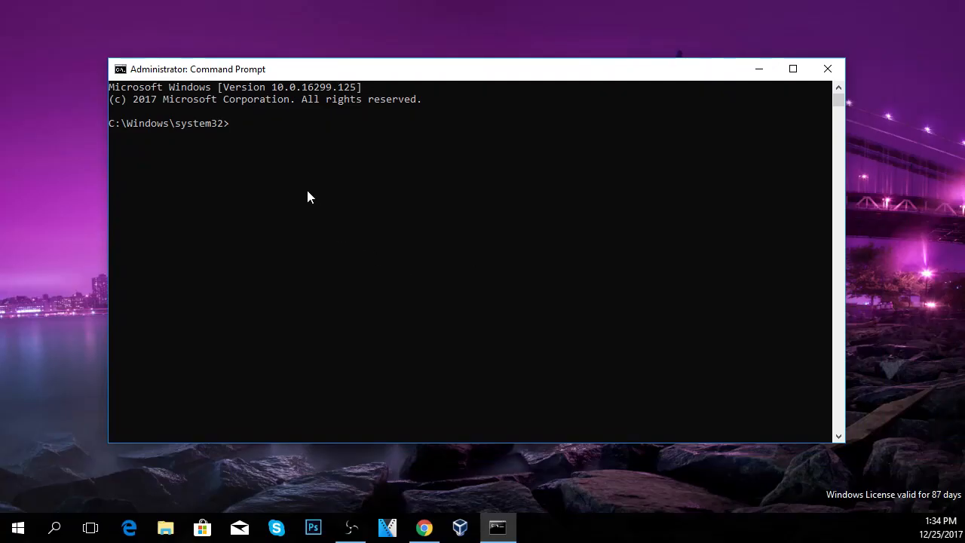
mouse_move(264, 154)
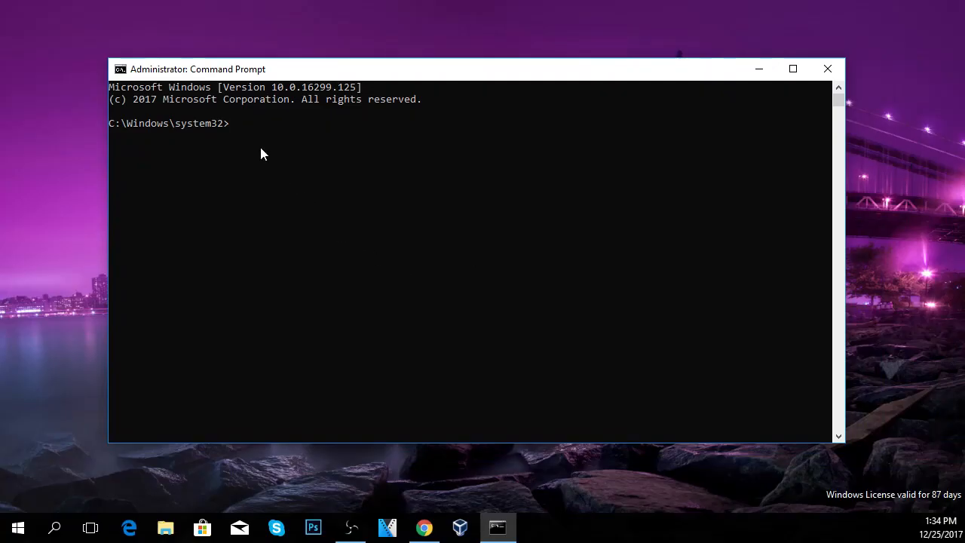
Enter 'sfc /scannow' at the elevated system32 prompt without running it
type("sfc")
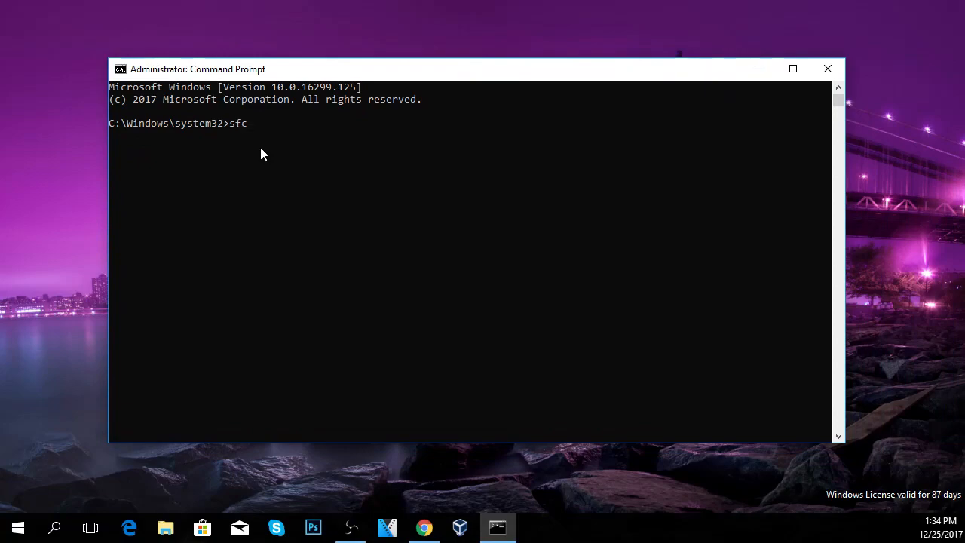
type("/sc")
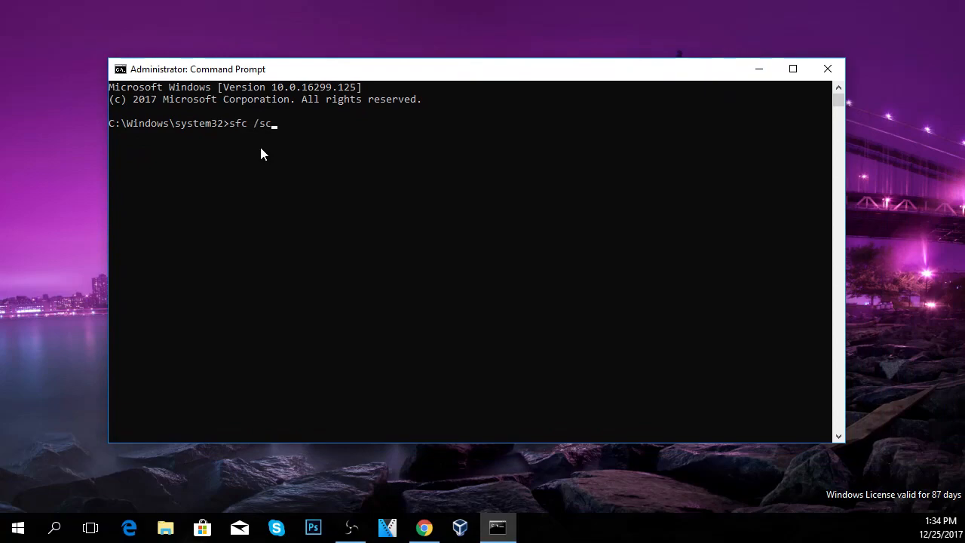
type("annow")
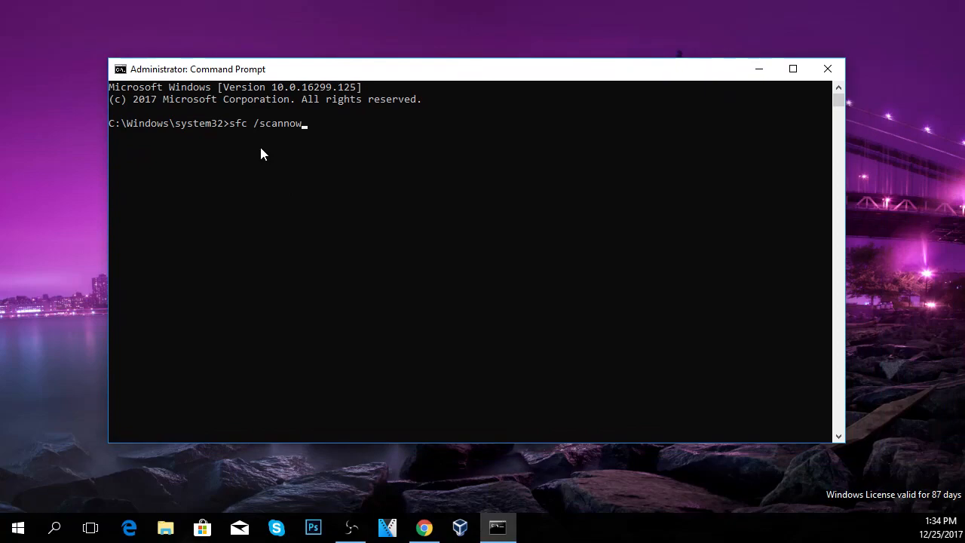